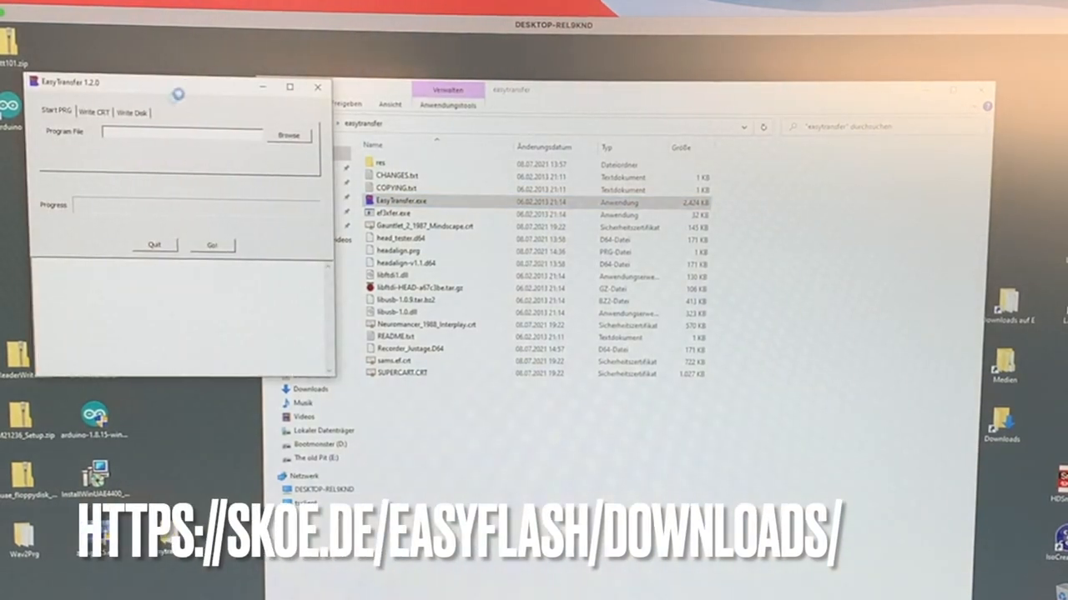
Select the head_tester D64 image on the Write Disk tab and start writing it to drive 8 with Go.
left_click(130, 111)
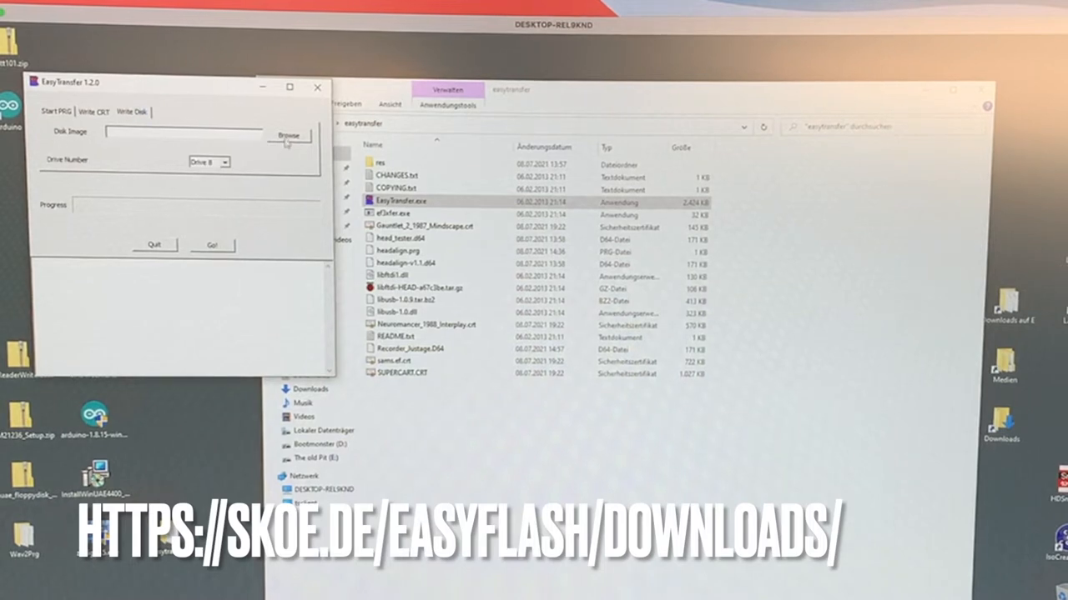
left_click(289, 135)
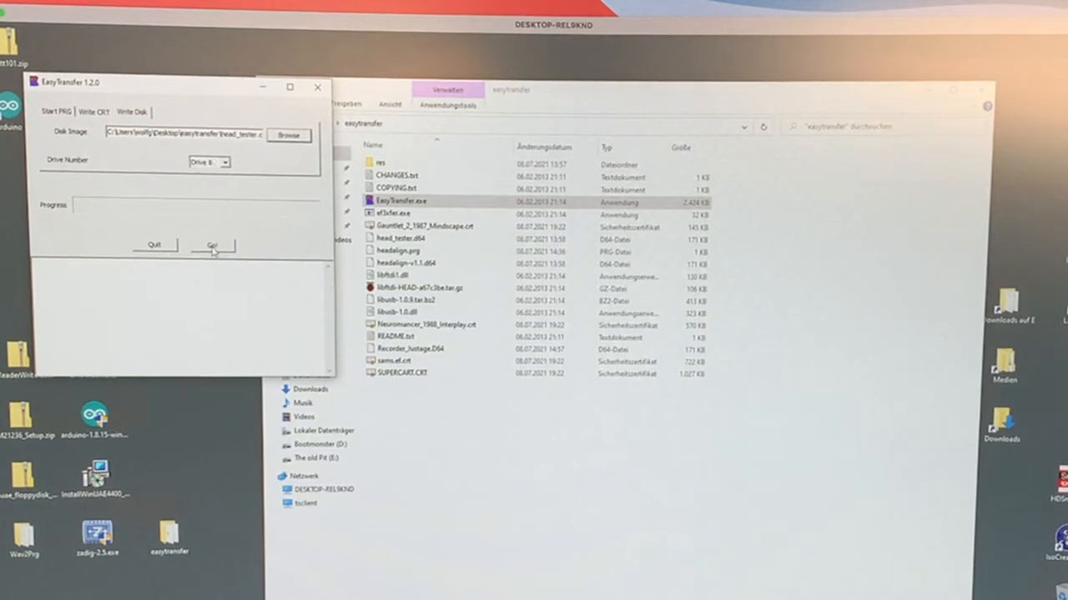
left_click(214, 243)
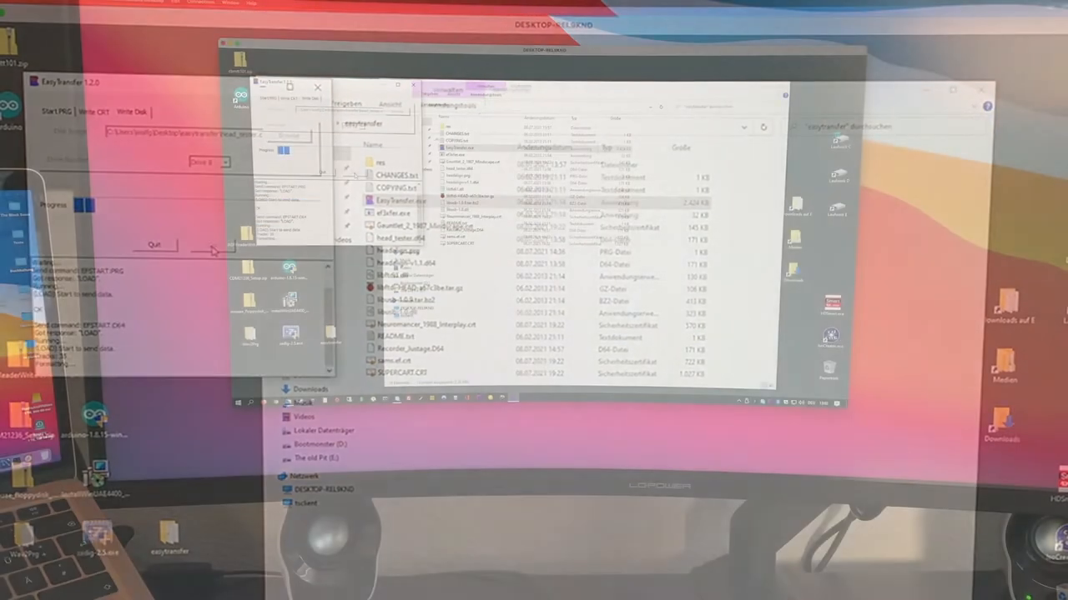